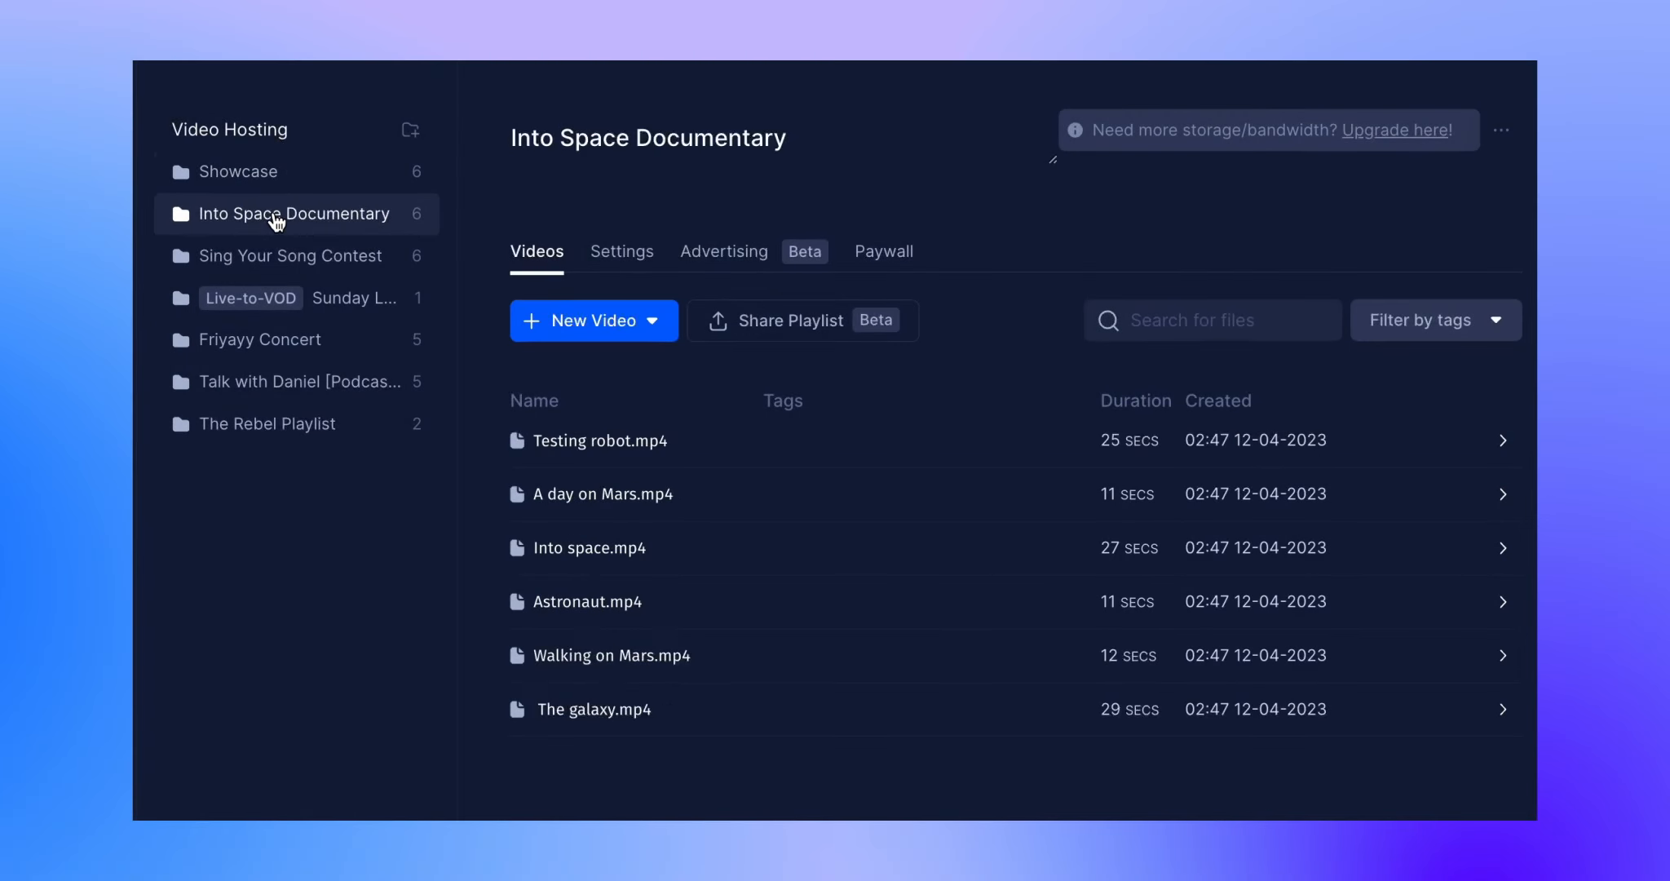
Step: Open the Sing Your Song Contest folder and play Anthony.mp4 from its playlist
{"action": "left_click", "coordinate": [287, 255]}
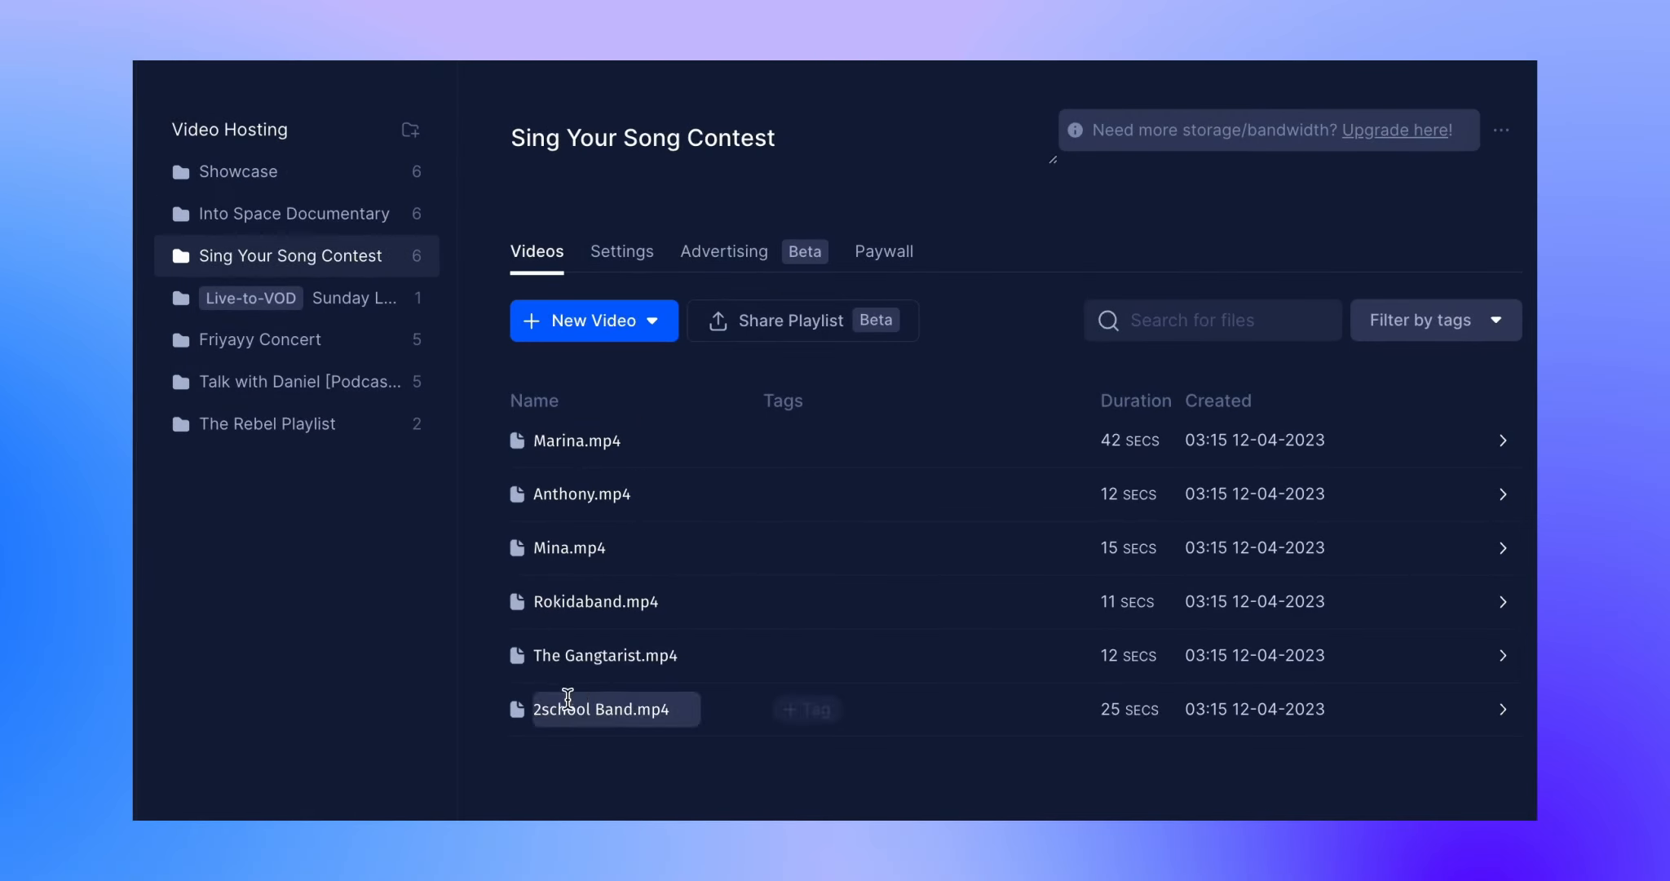
{"action": "left_click", "coordinate": [261, 339]}
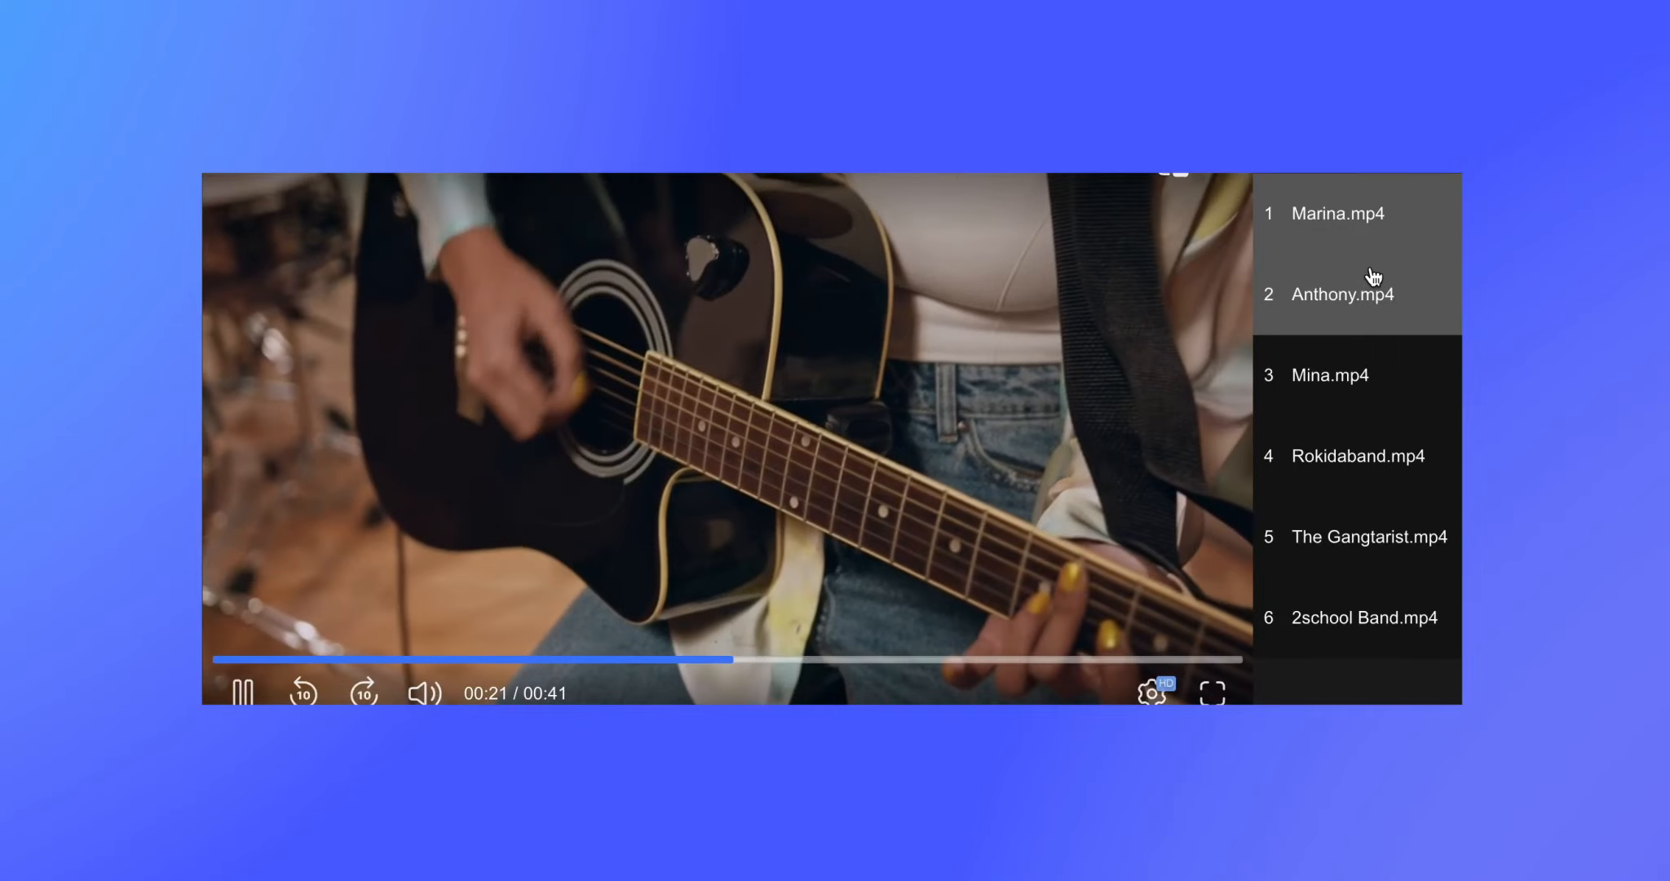
{"action": "left_click", "coordinate": [1329, 375]}
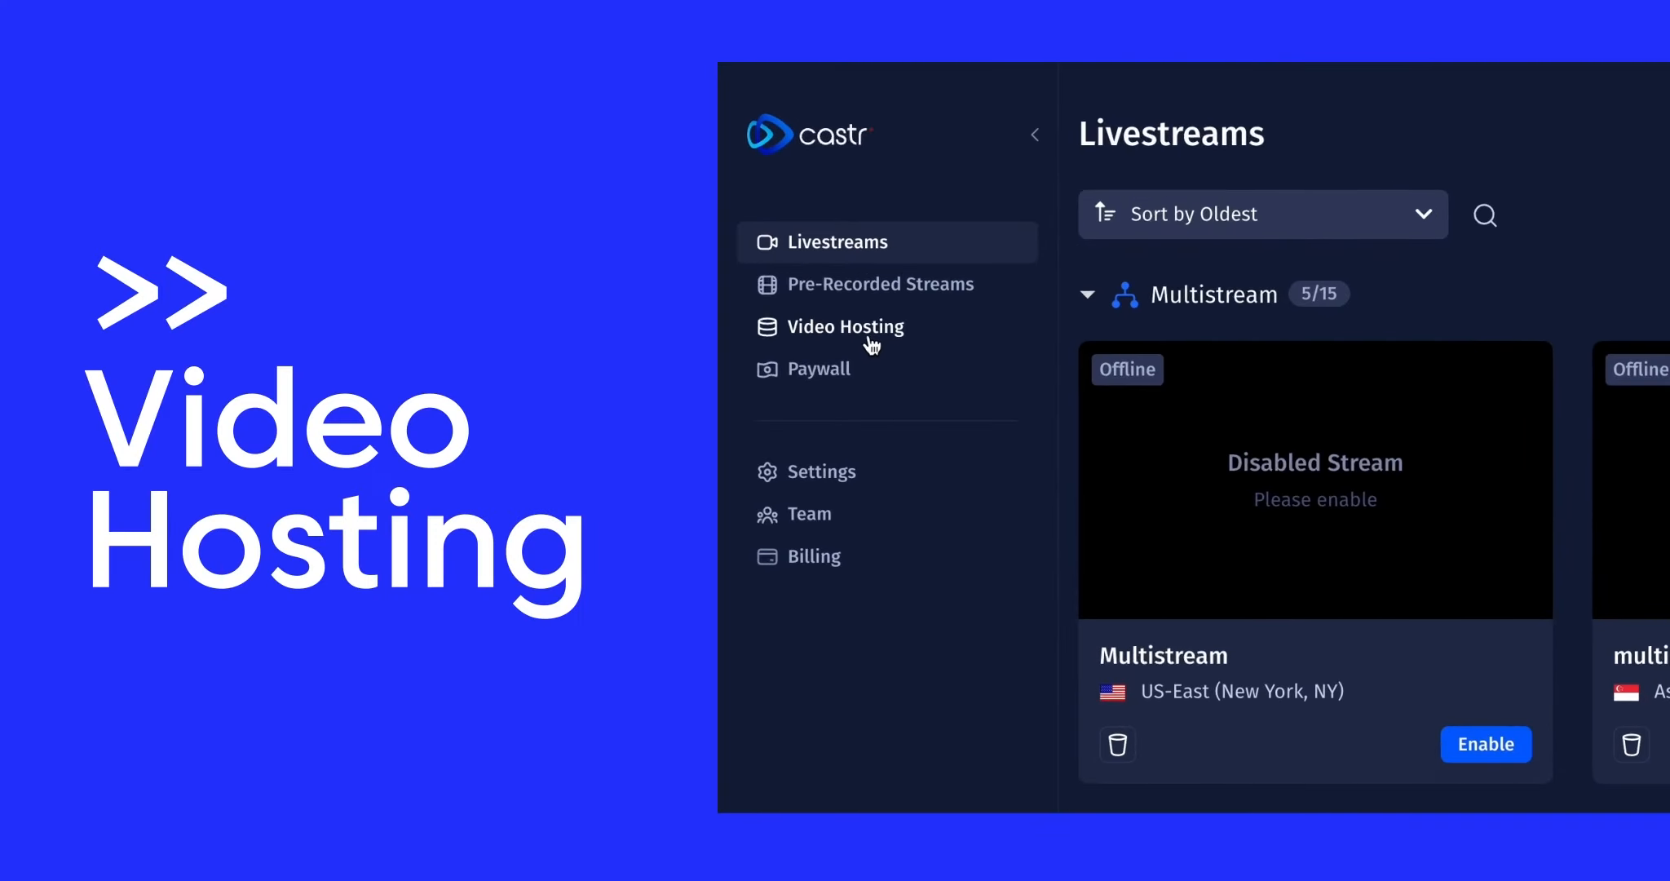
Step: Open the Random Videos folder under Video Hosting and display its Share Playlist iFrame snippet
{"action": "left_click", "coordinate": [841, 327]}
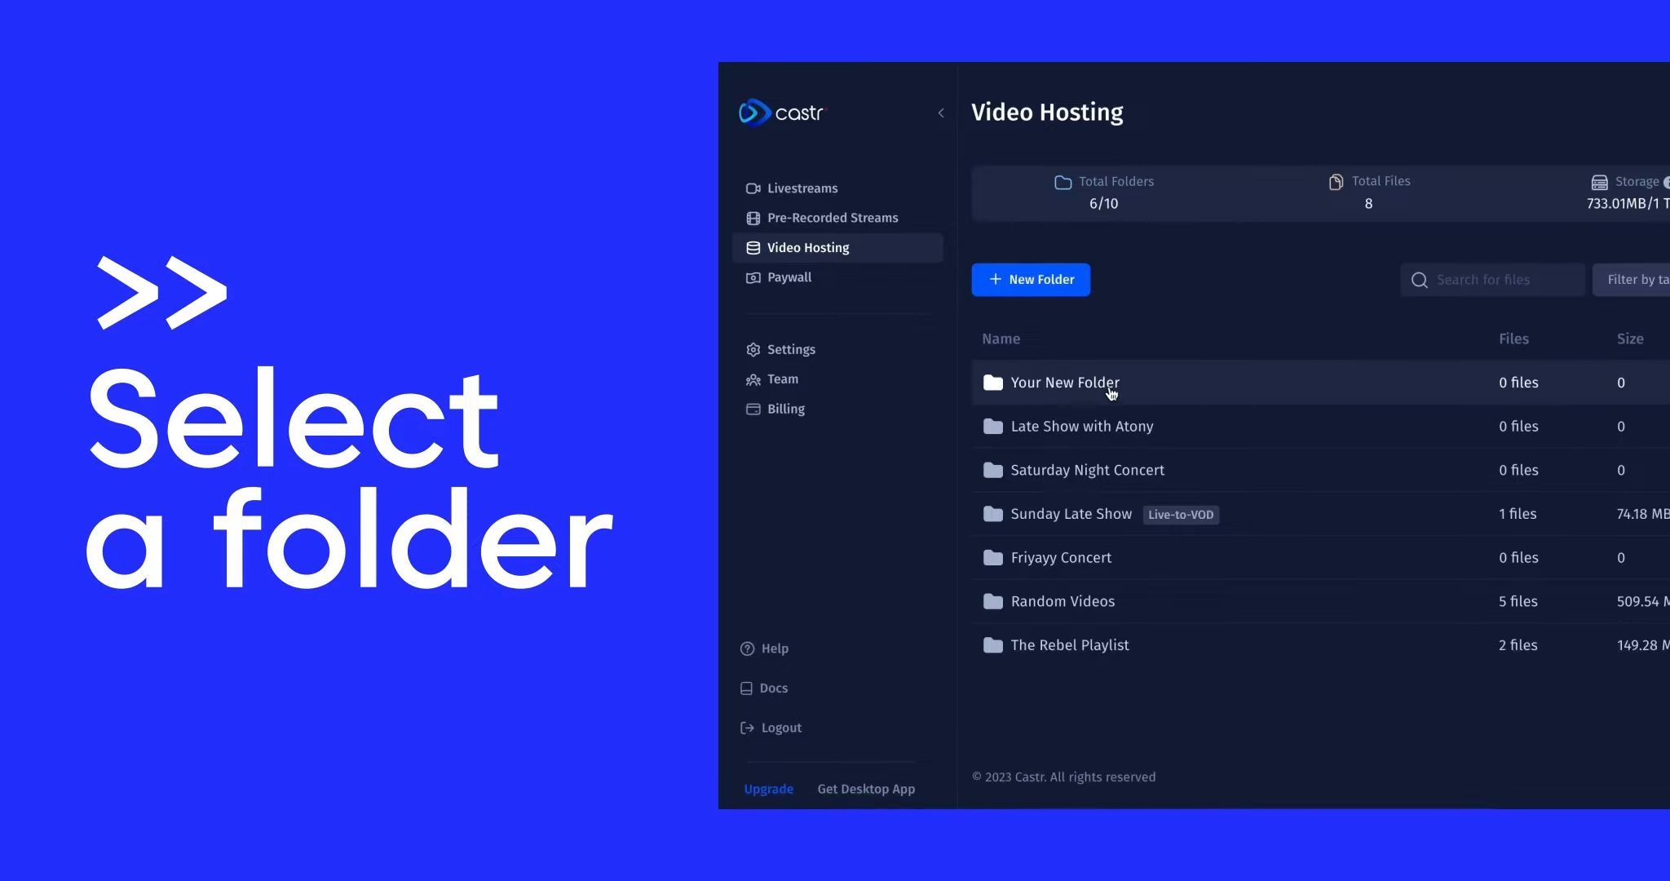
{"action": "left_click", "coordinate": [1060, 601]}
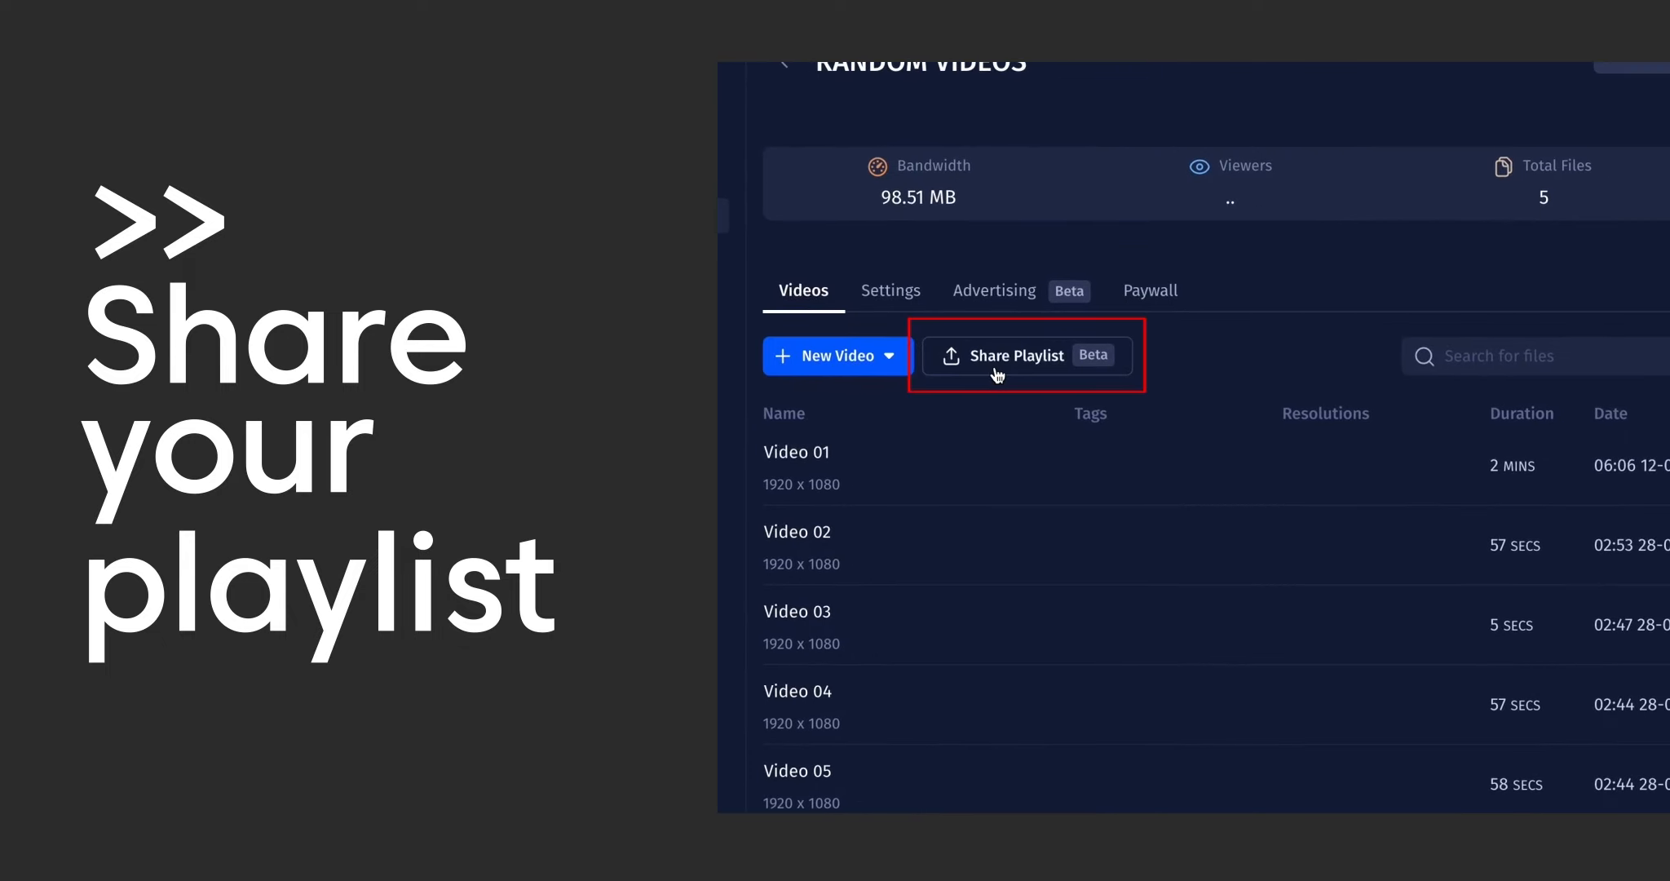
{"action": "left_click", "coordinate": [1012, 355]}
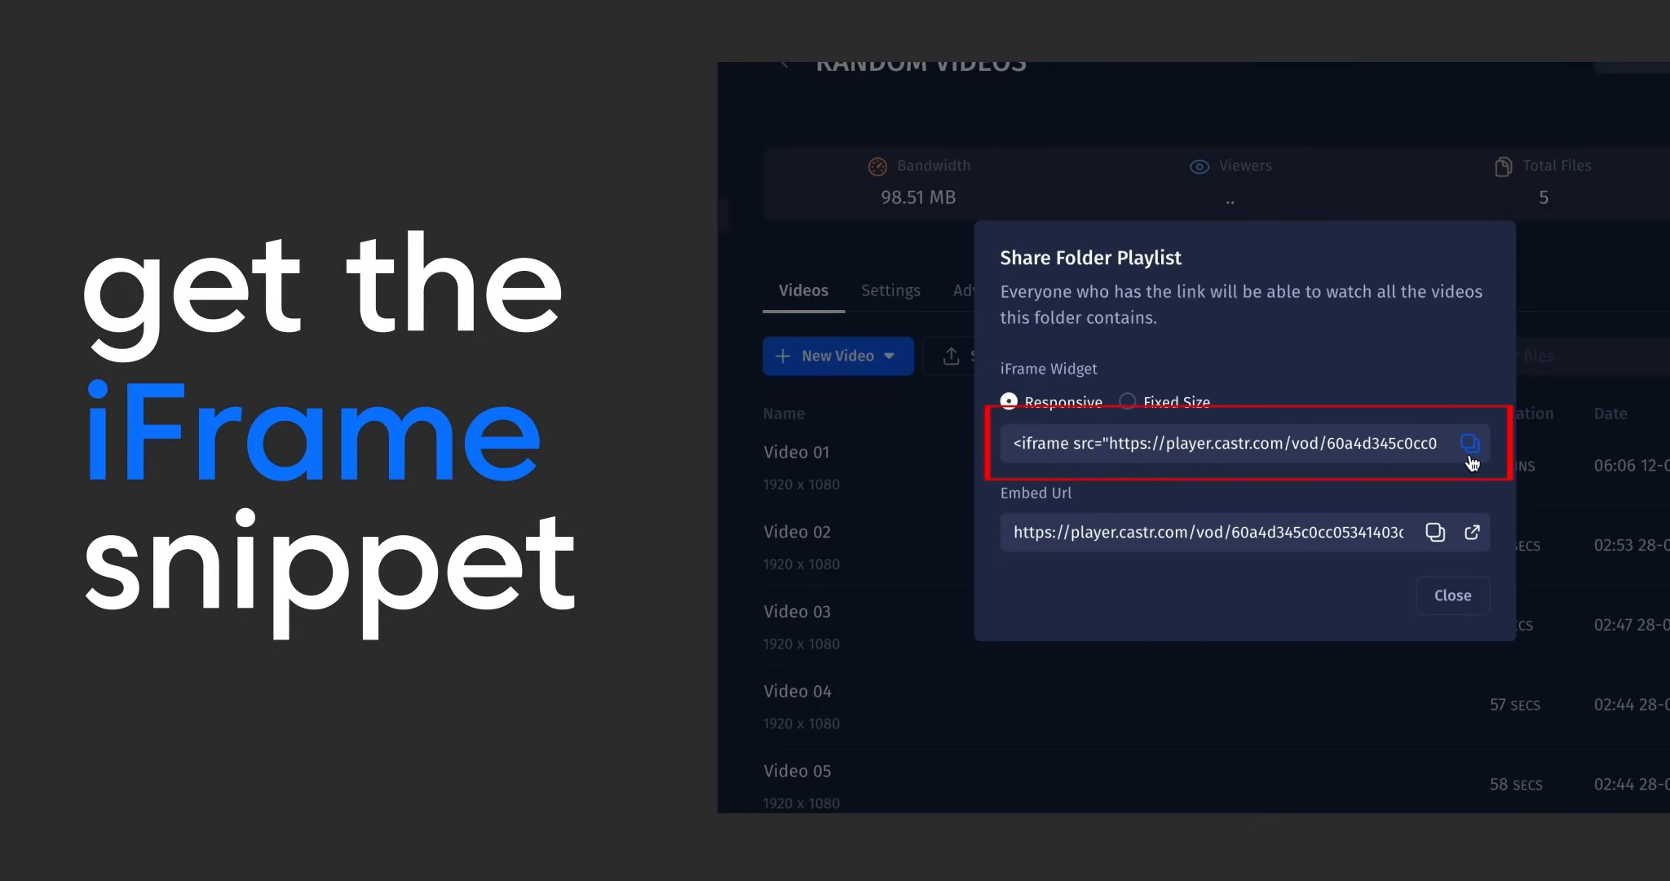